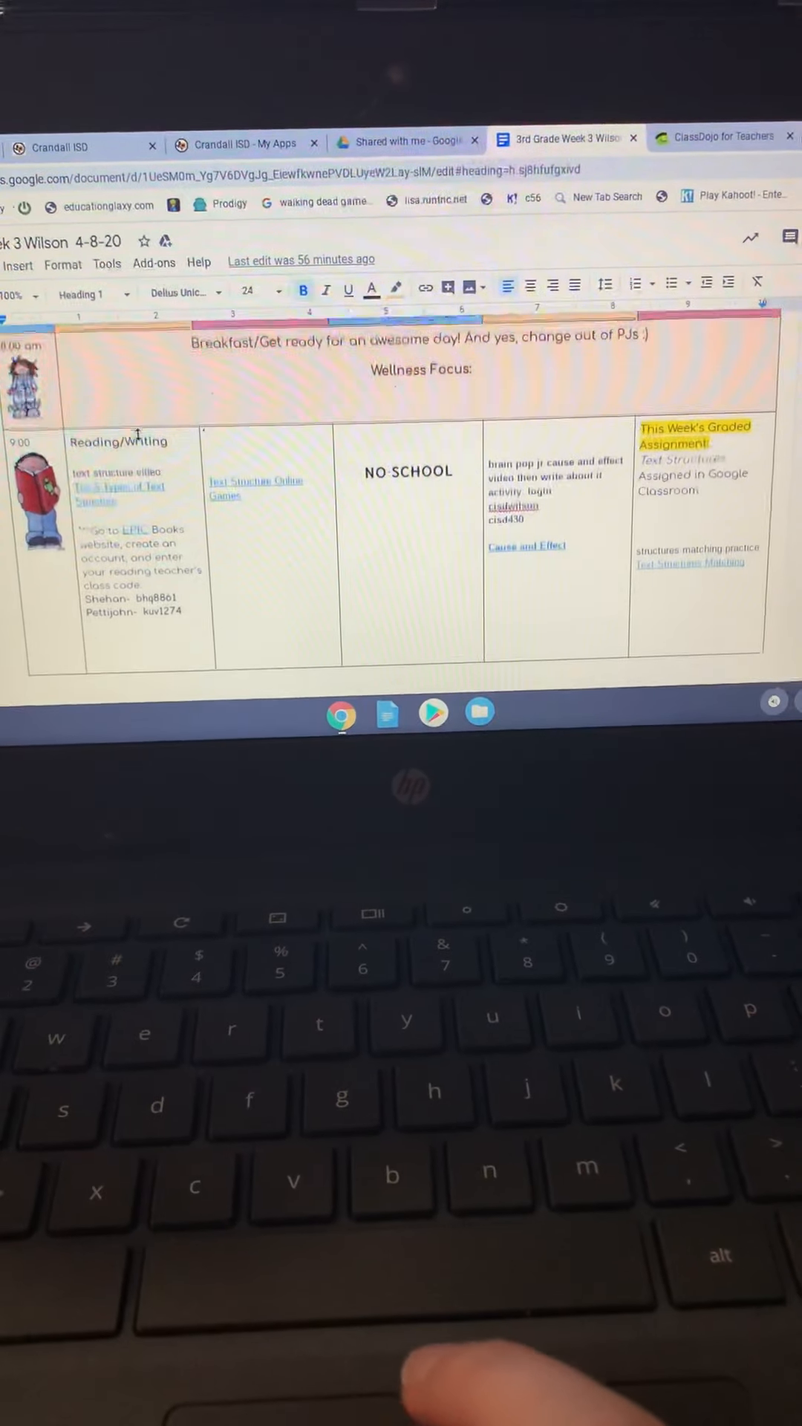
scroll(down, 3)
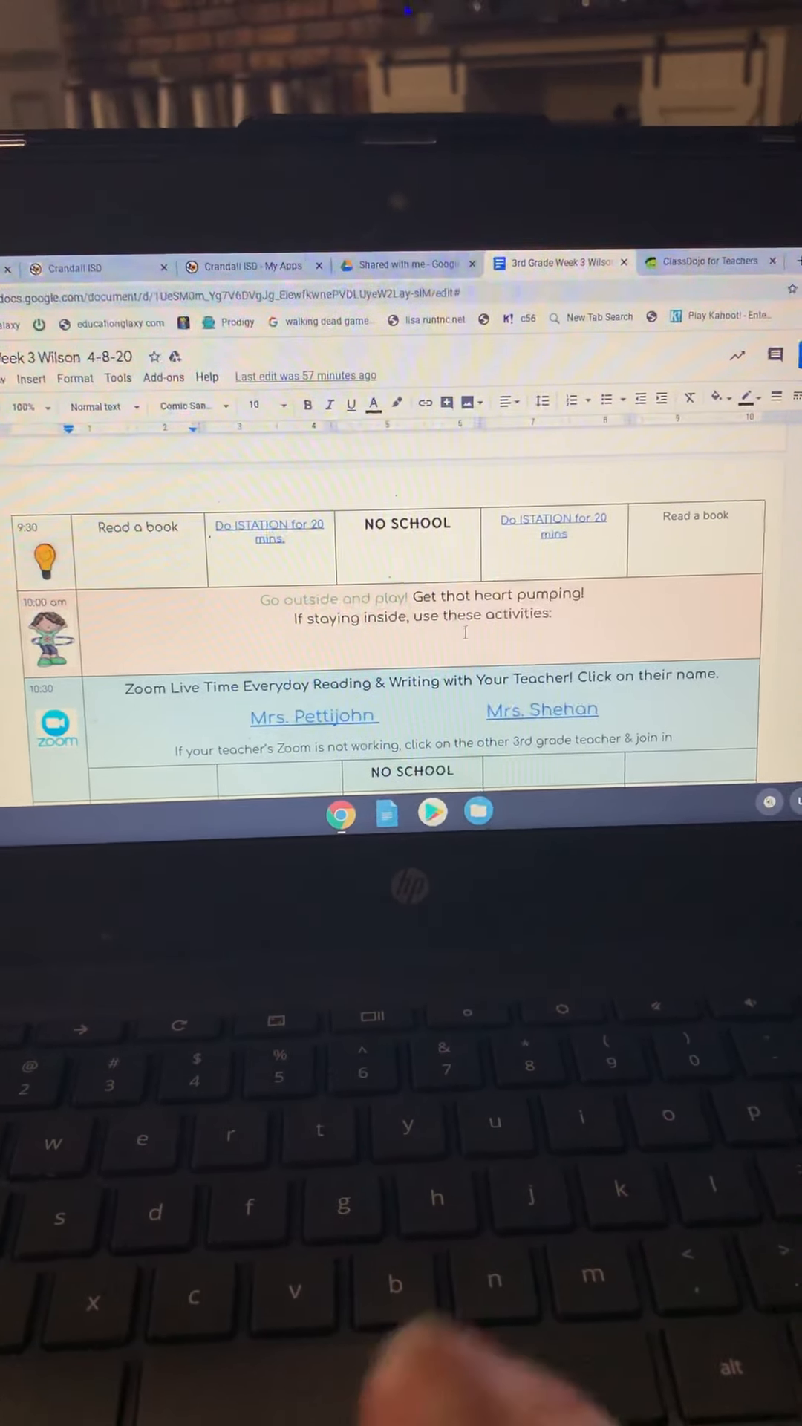
scroll(down, 3)
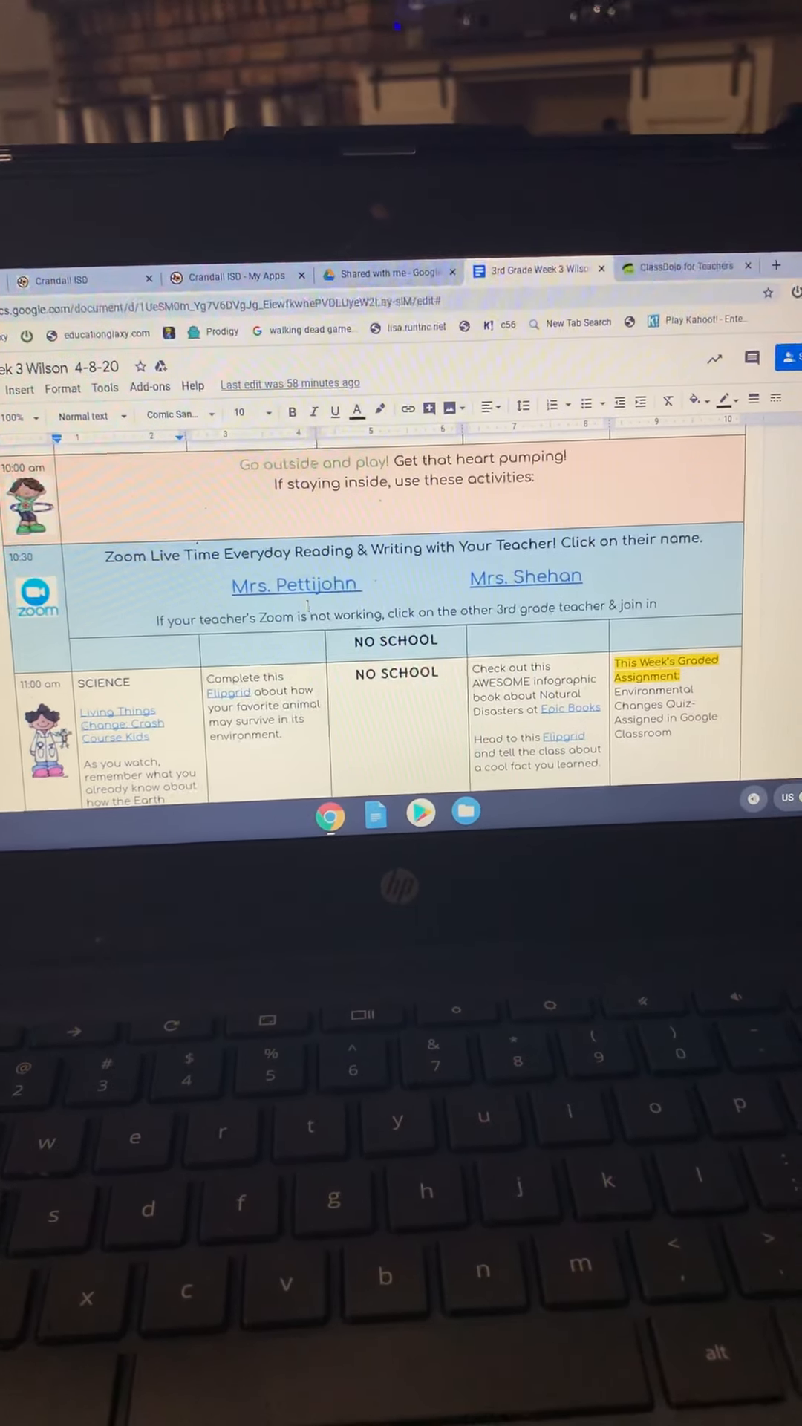
scroll(down, 3)
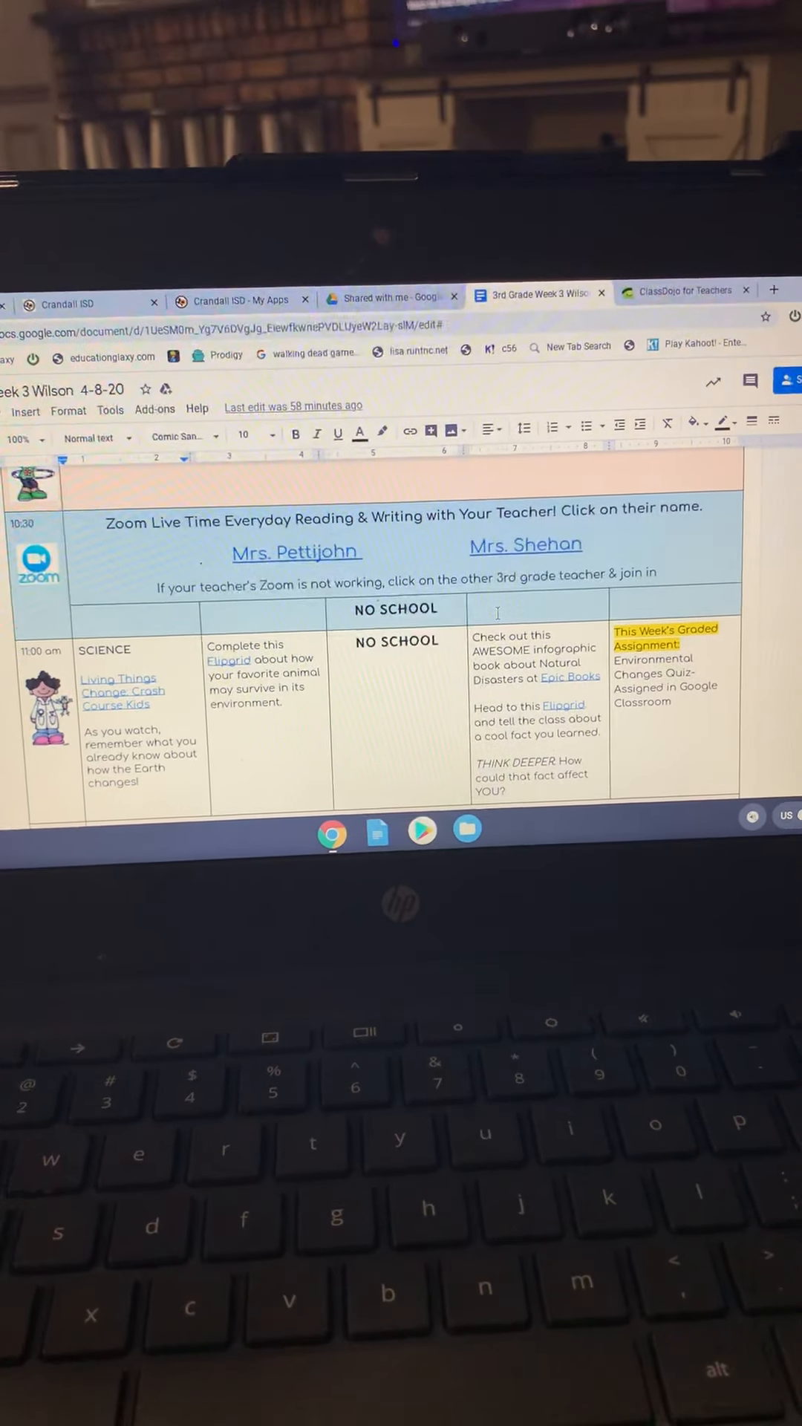
scroll(down, 3)
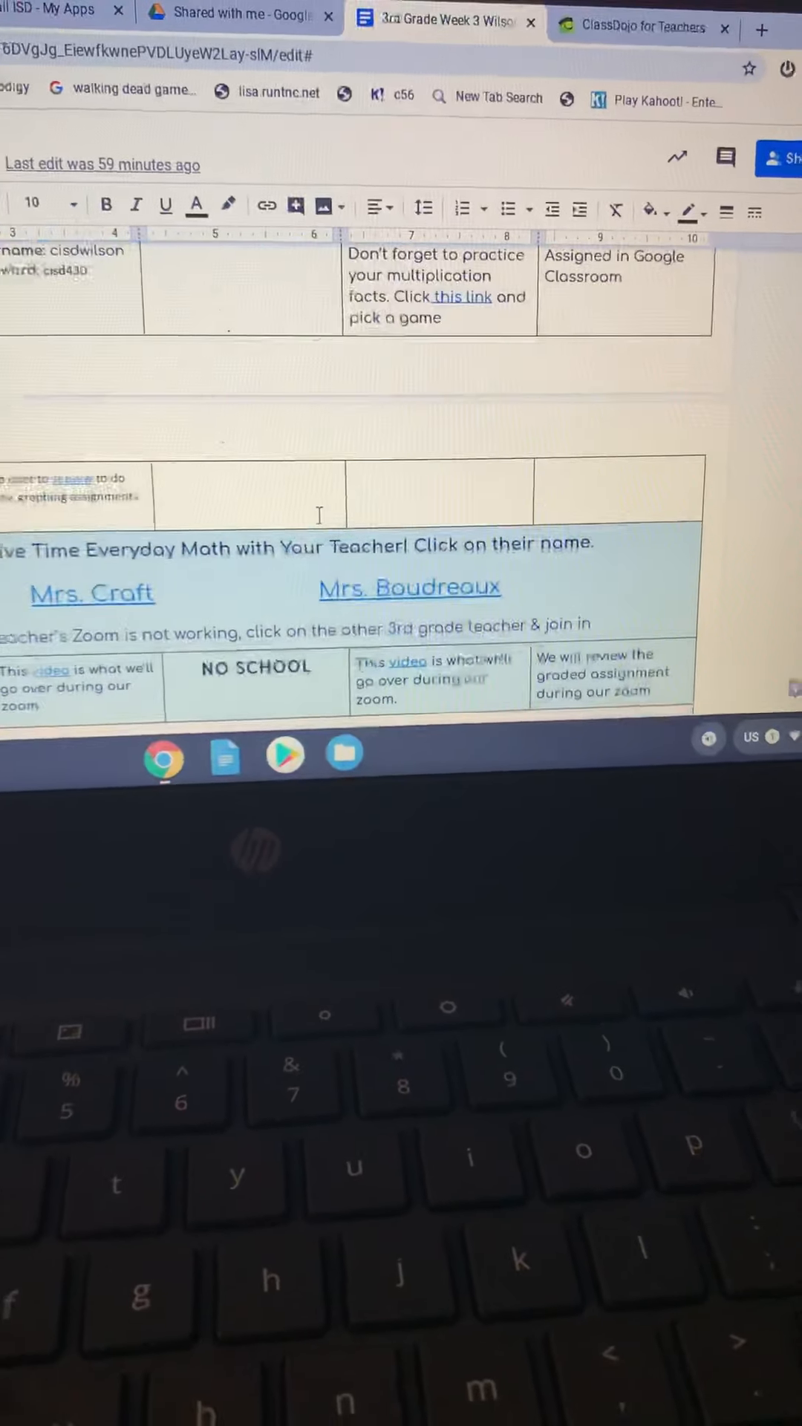
scroll(down, 3)
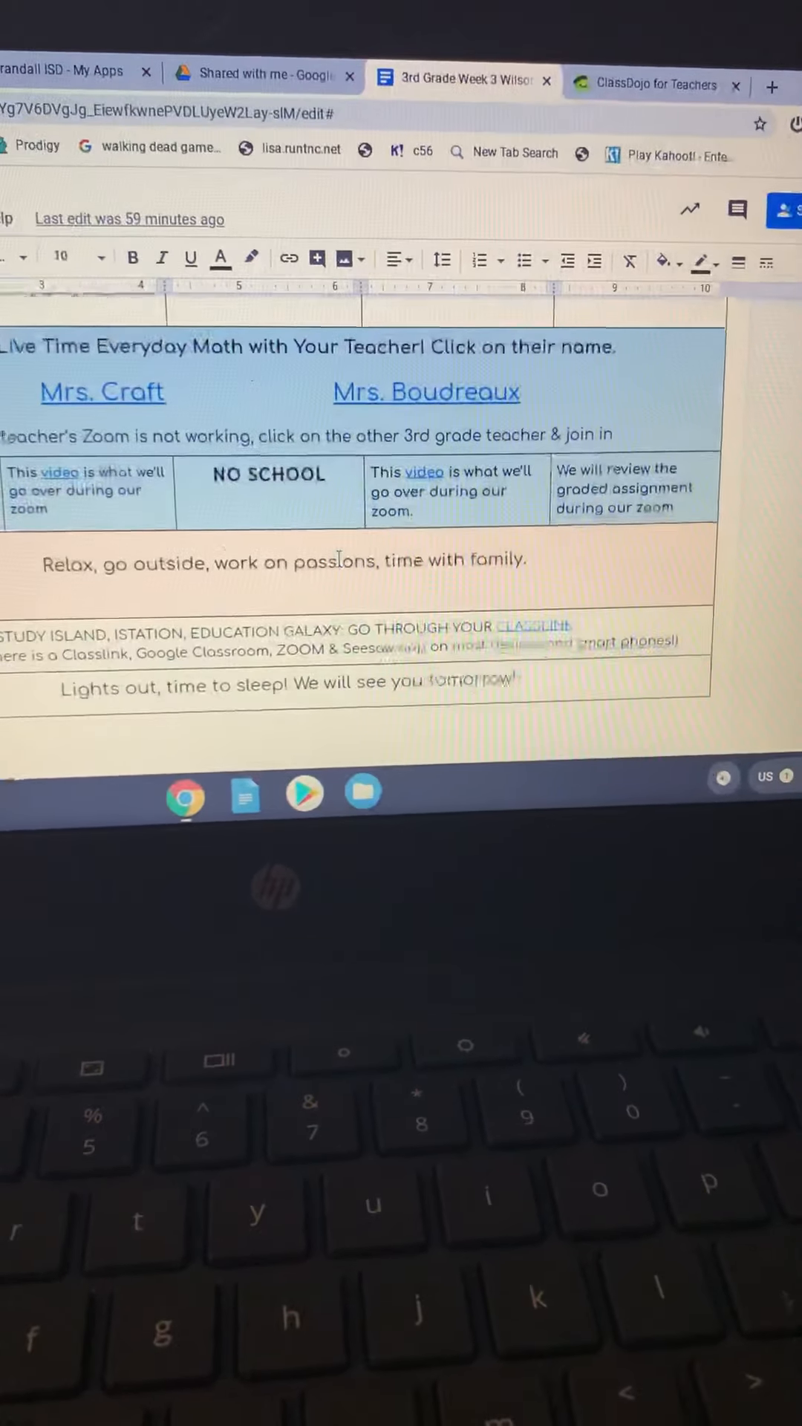